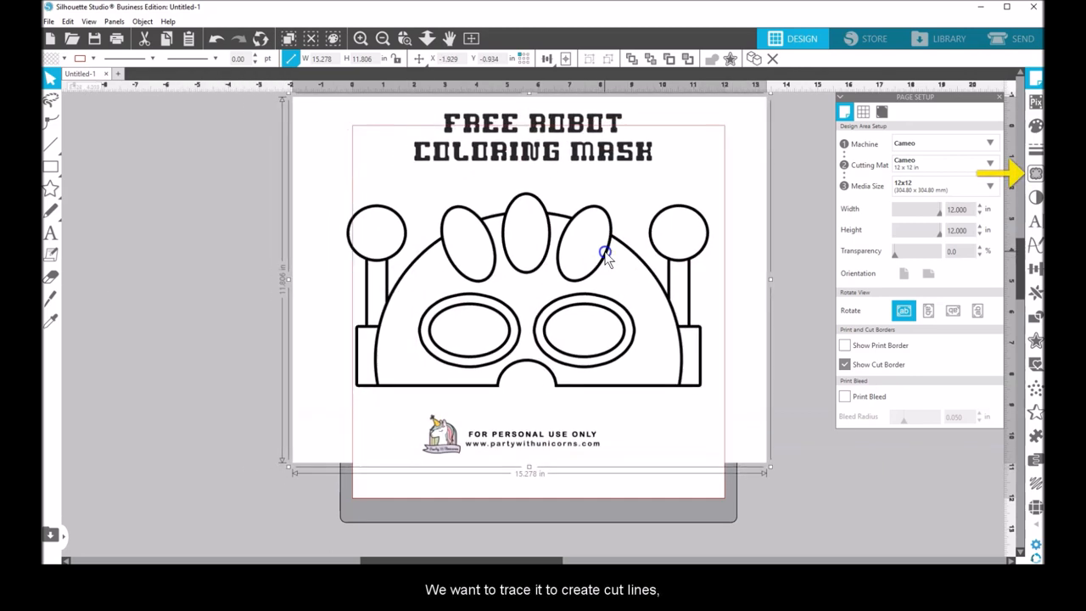
# - Trace the robot mask drawing by boxing it as the trace area and tracing it
pyautogui.click(1035, 173)
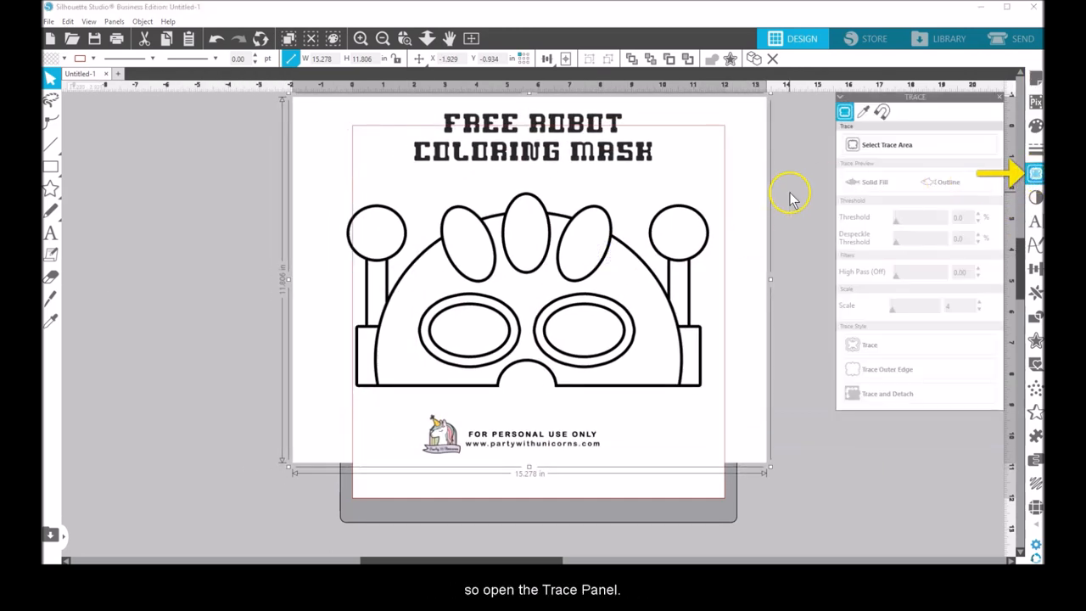
pyautogui.click(886, 144)
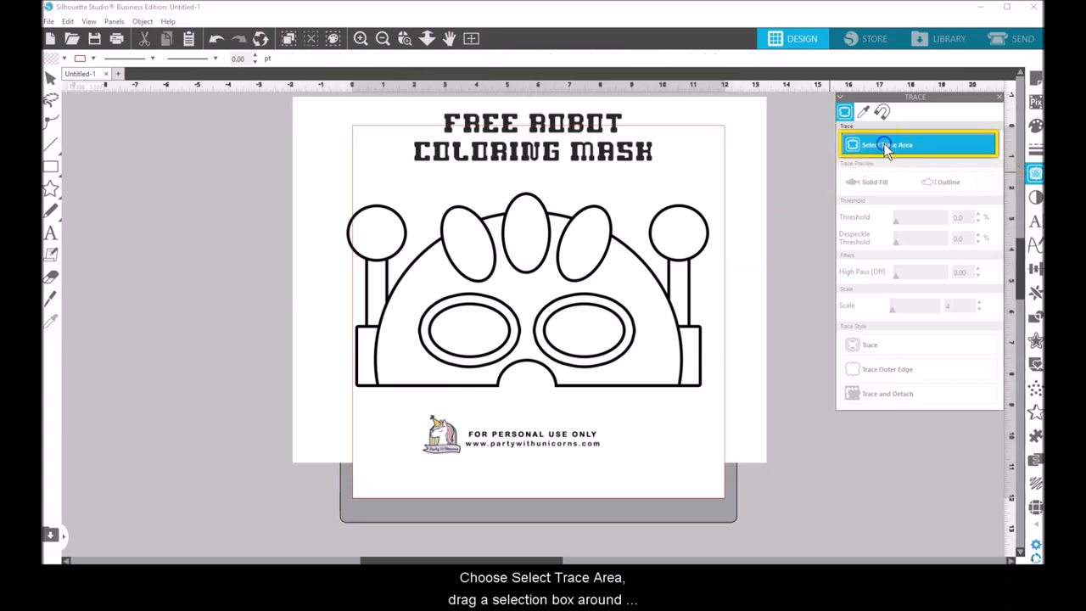
pyautogui.moveTo(370, 179); pyautogui.dragTo(448, 285)
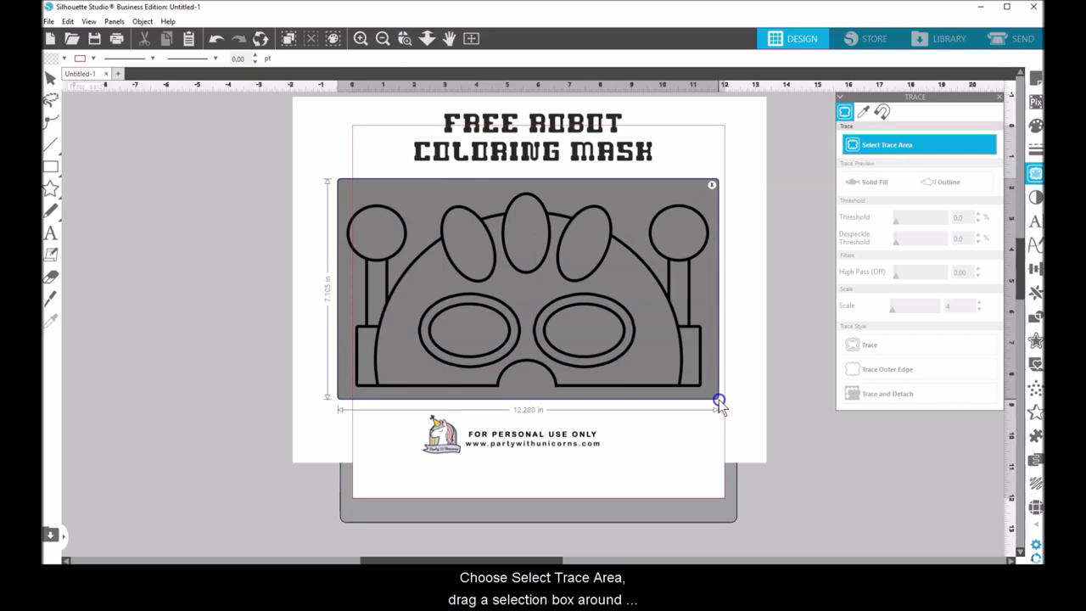
pyautogui.click(870, 345)
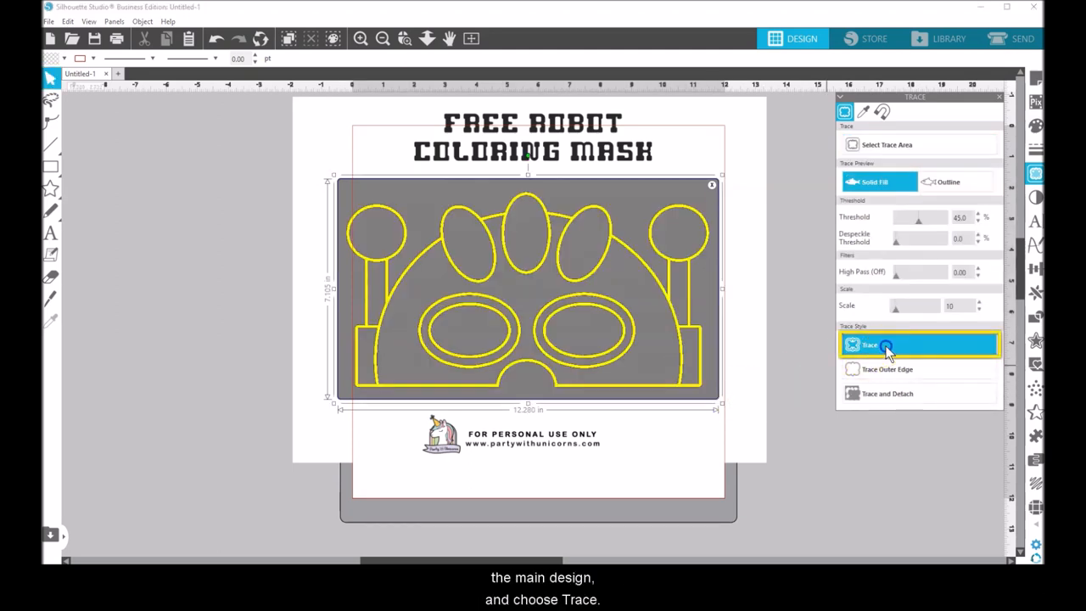
pyautogui.click(869, 345)
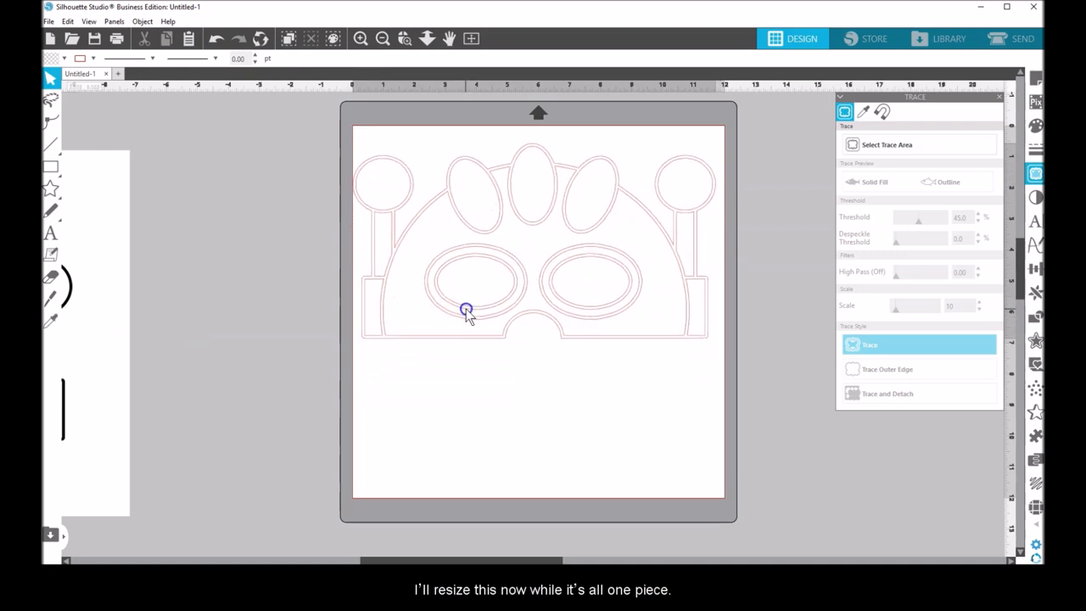
# - Select the traced mask, lock its aspect ratio, and set the width to 7.75
pyautogui.click(466, 308)
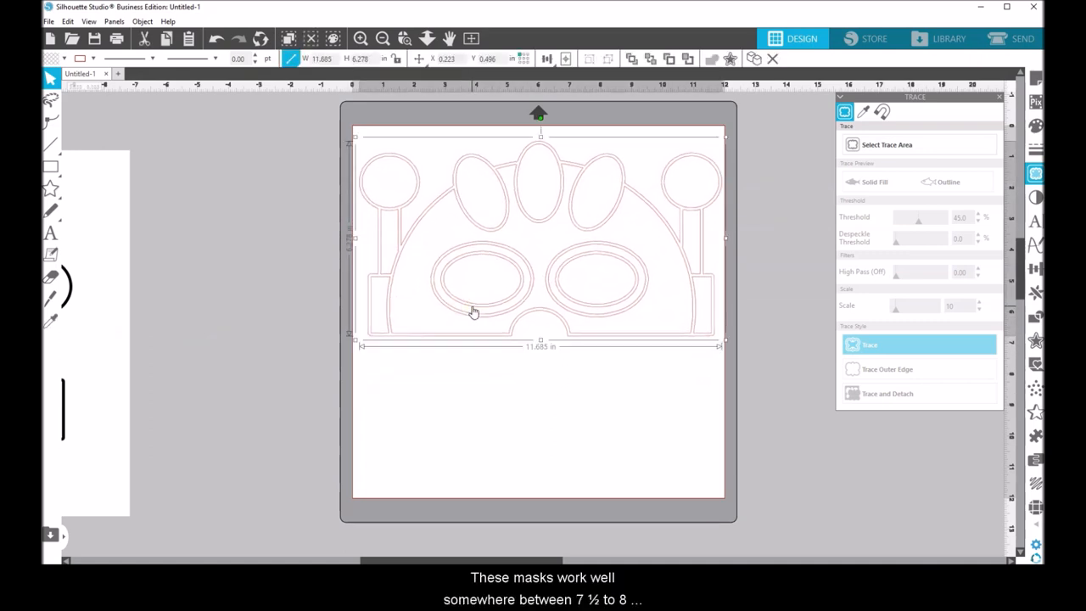
pyautogui.click(465, 280)
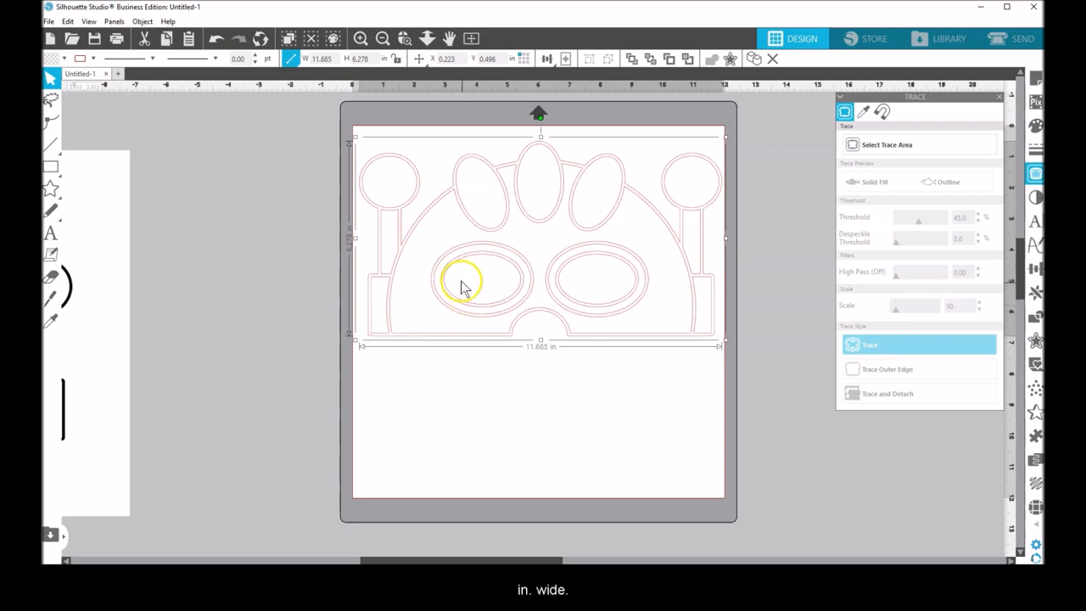
pyautogui.moveTo(396, 93)
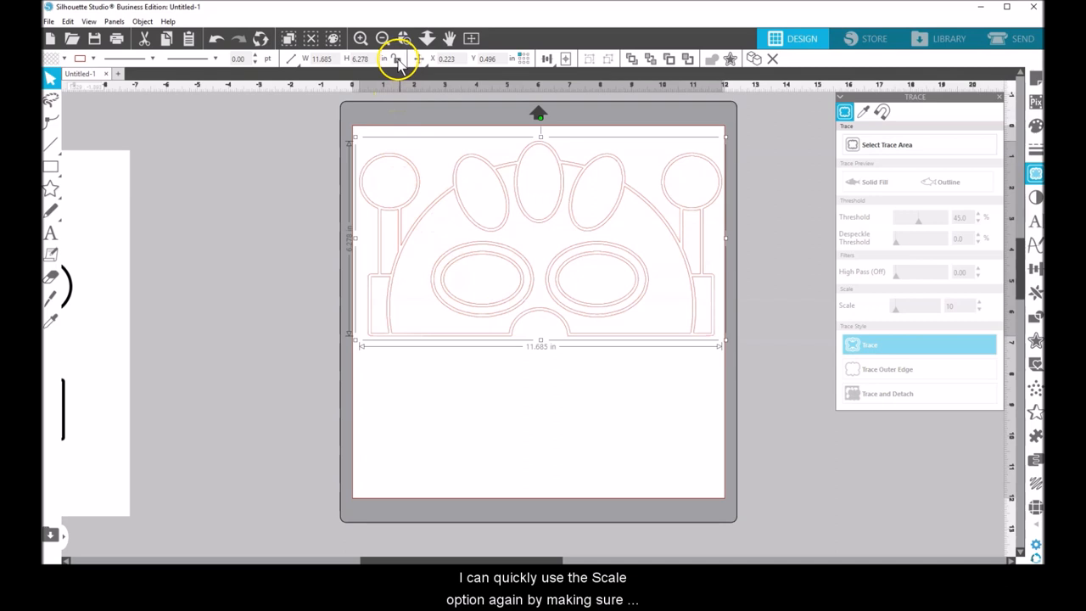
pyautogui.click(321, 59)
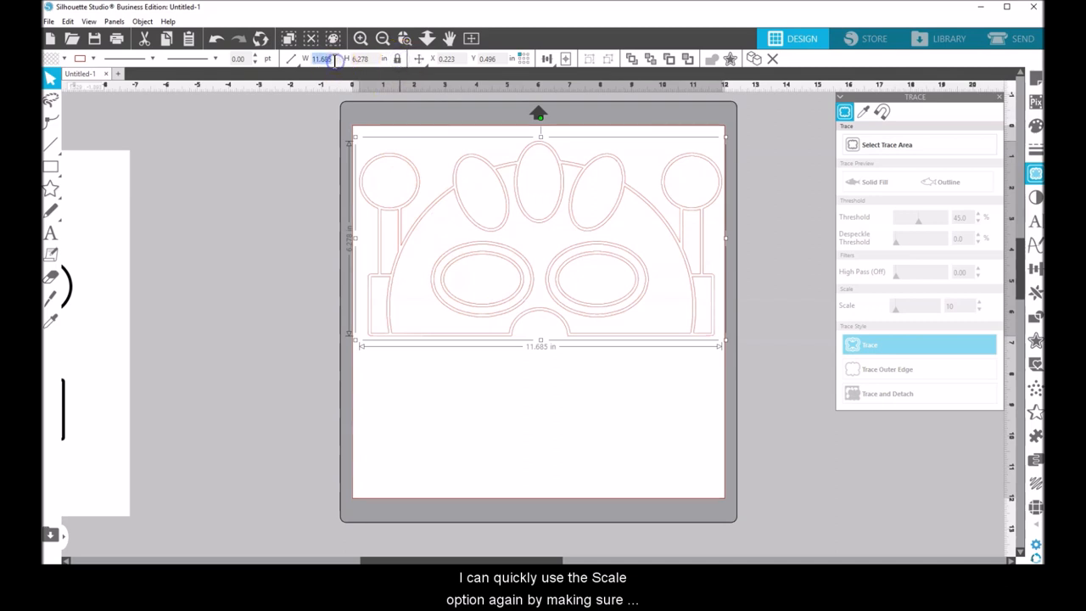
pyautogui.write('7.75')
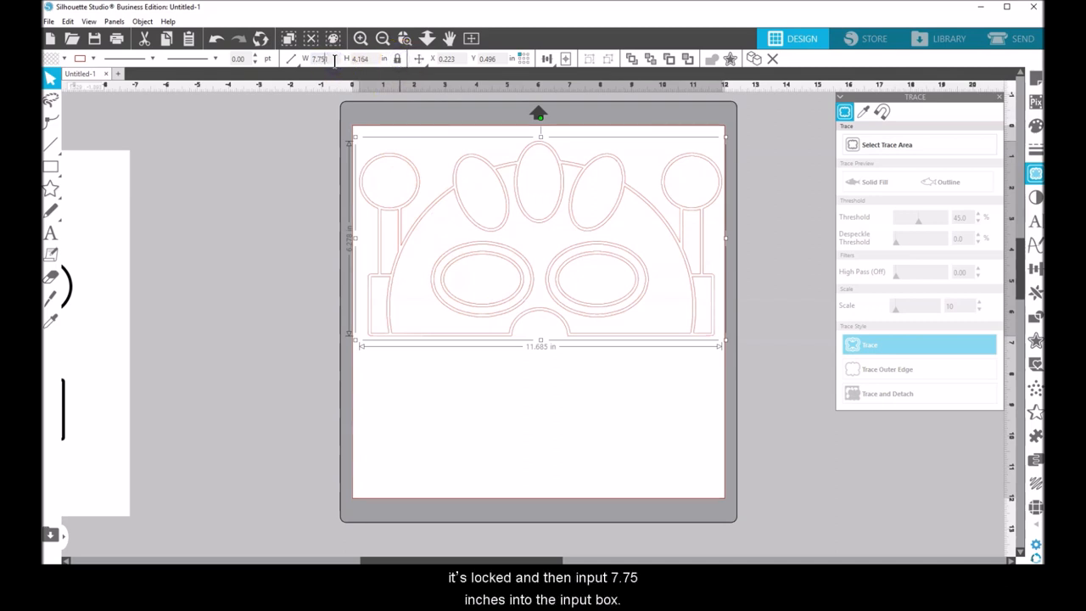
pyautogui.write('7.75')
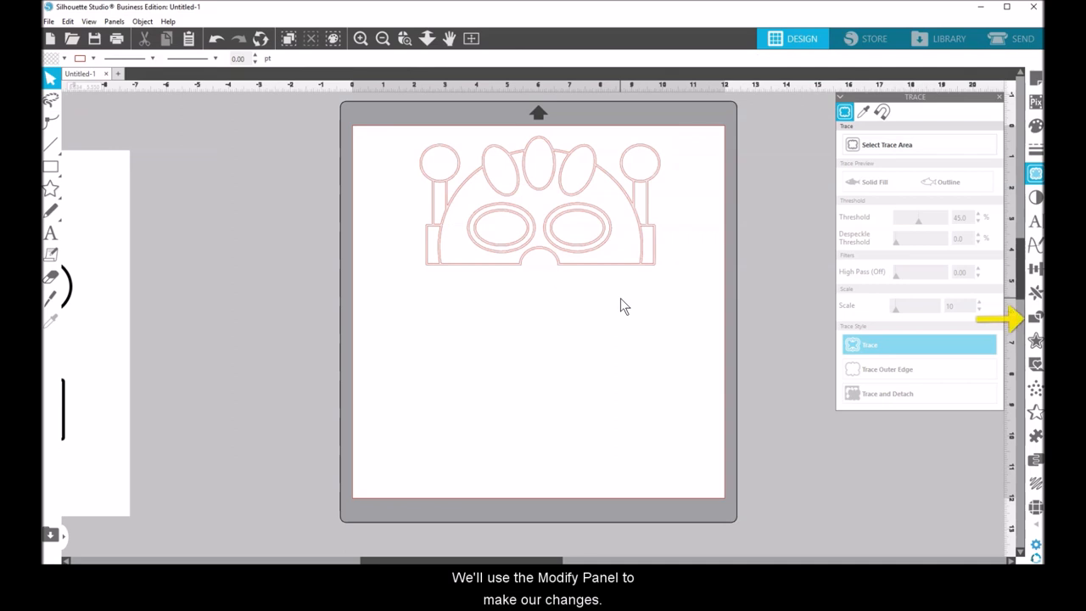
# - Release the traced mask's compound path from the Modify panel
pyautogui.click(1035, 316)
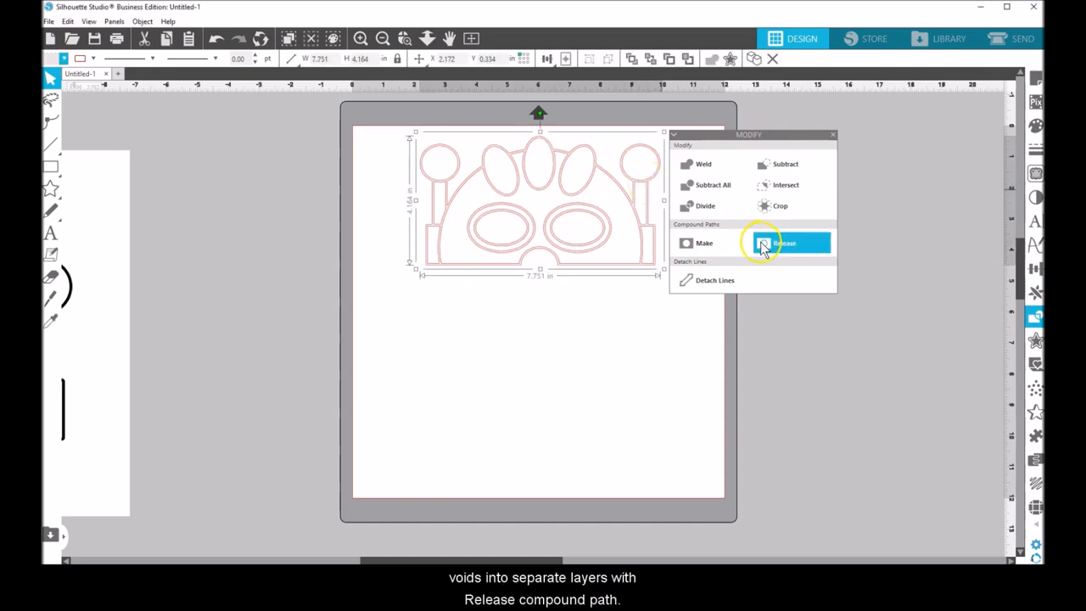
pyautogui.click(784, 244)
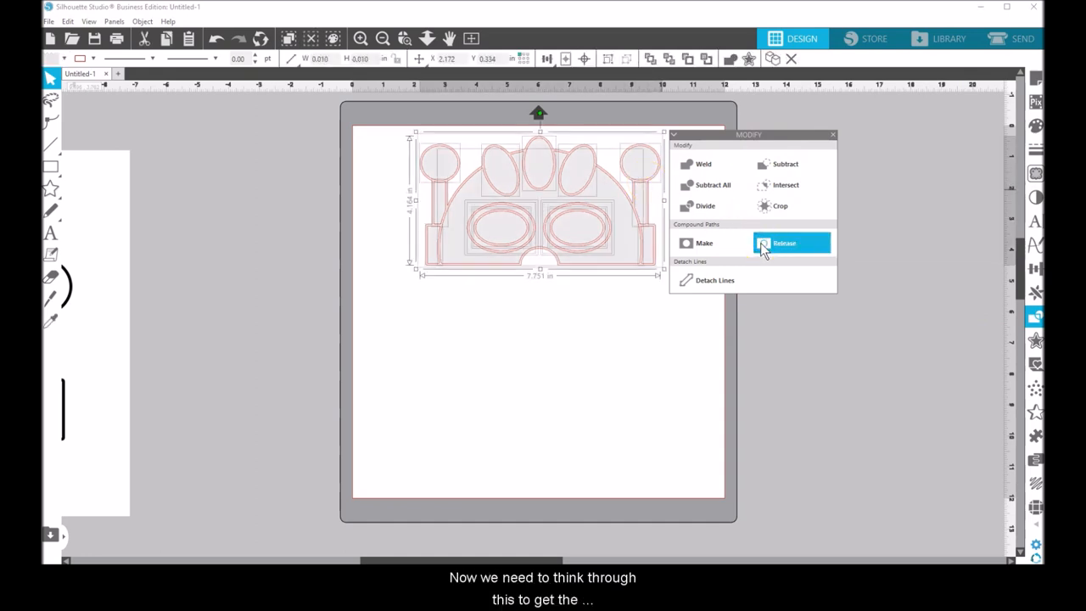
pyautogui.click(783, 243)
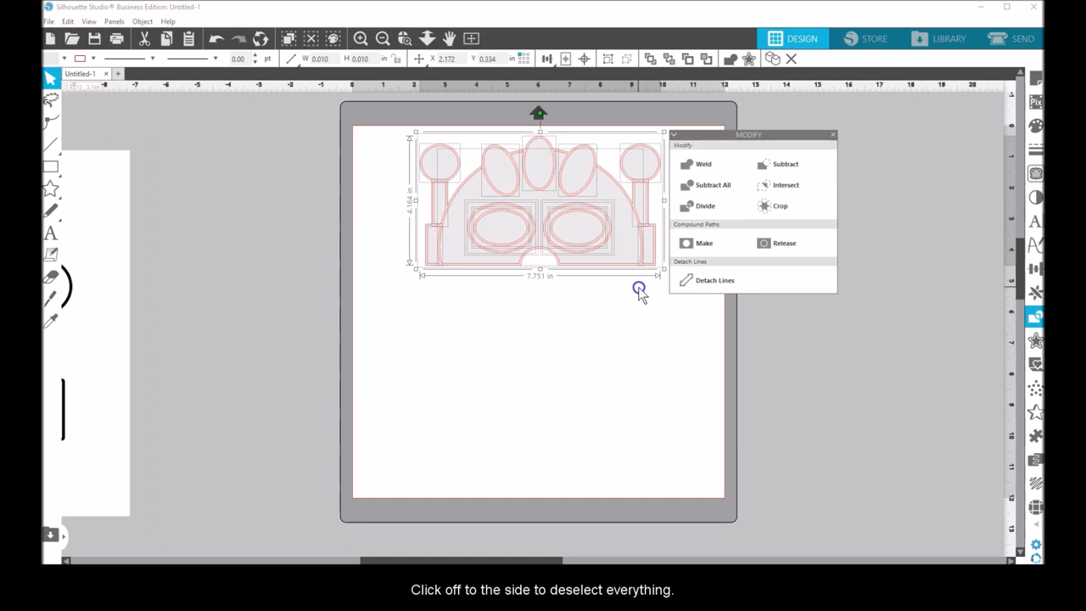
# - Subtract the two eye ovals from the outer mask shape to make the base piece
pyautogui.click(639, 288)
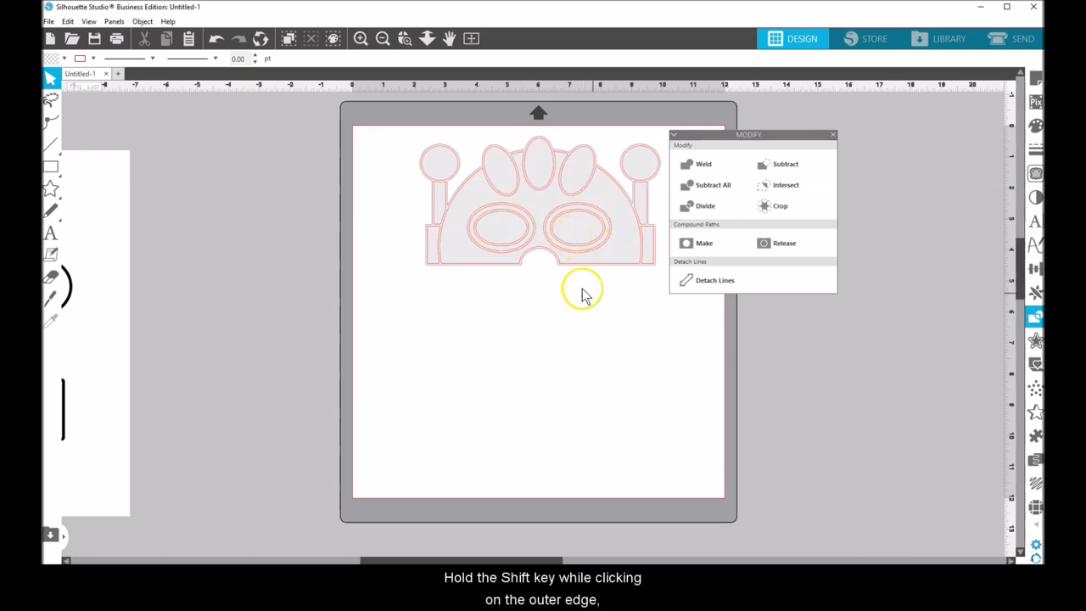
pyautogui.moveTo(521, 275)
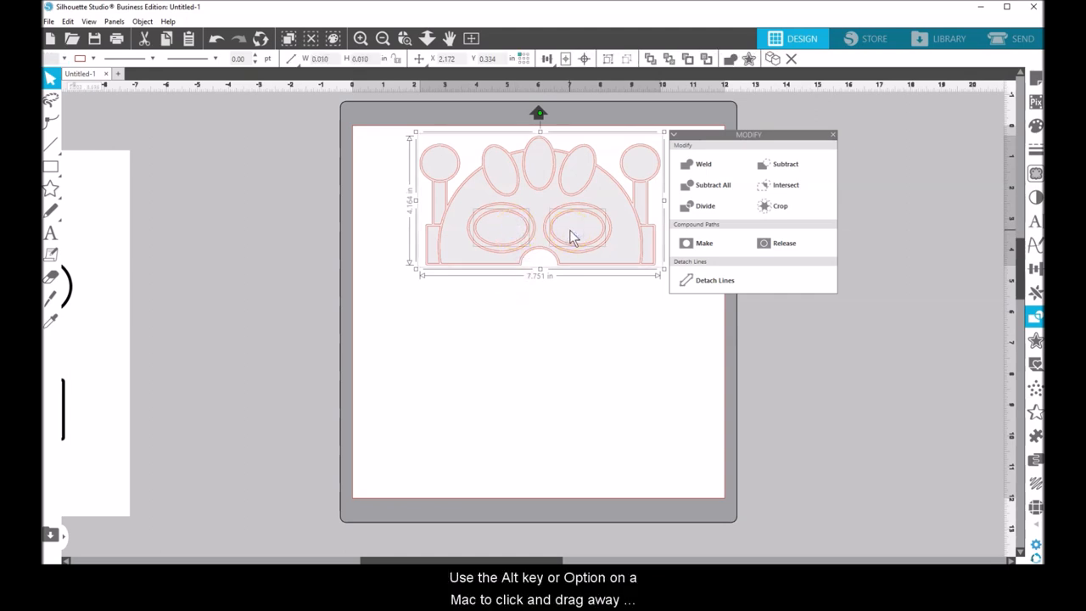
pyautogui.click(784, 163)
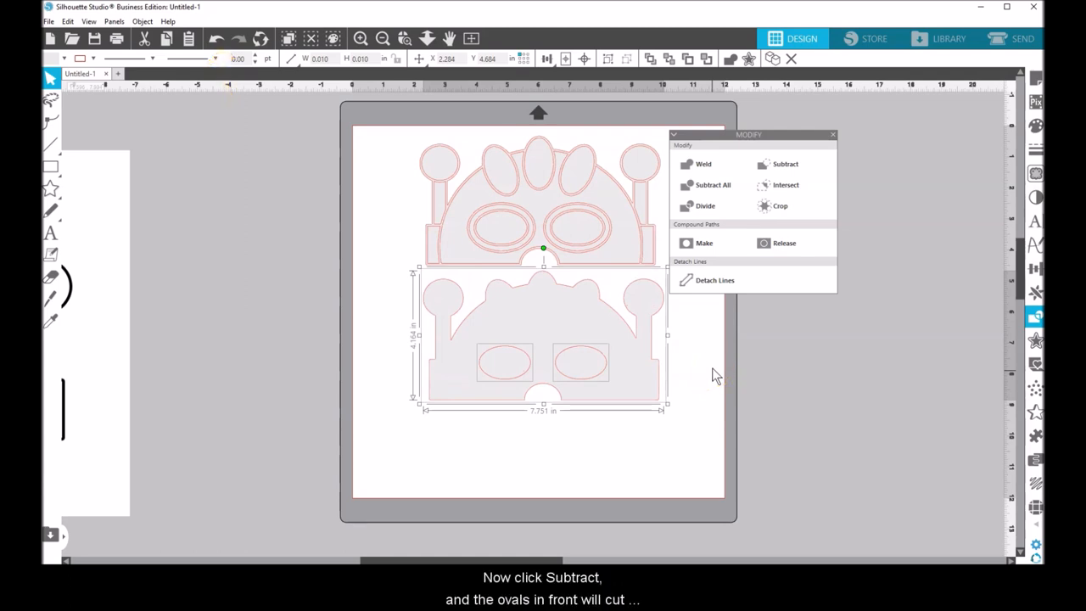
pyautogui.click(784, 164)
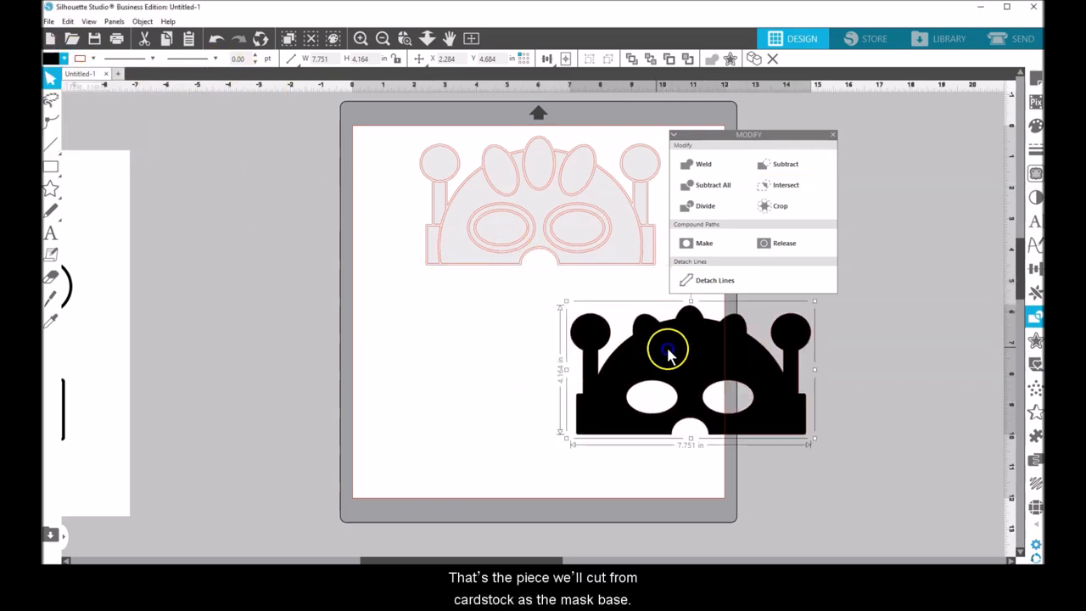
# - Move the black mask base piece off the cutting mat
pyautogui.moveTo(669, 352); pyautogui.dragTo(828, 354)
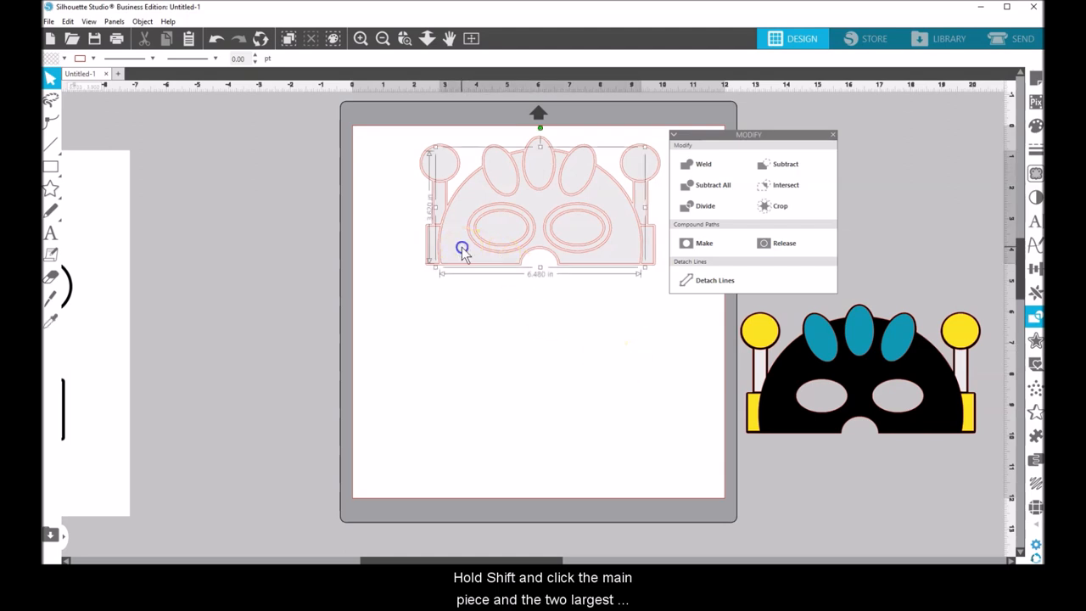
# - Subtract the large top ovals from a copy of the main inner mask piece
pyautogui.click(543, 242)
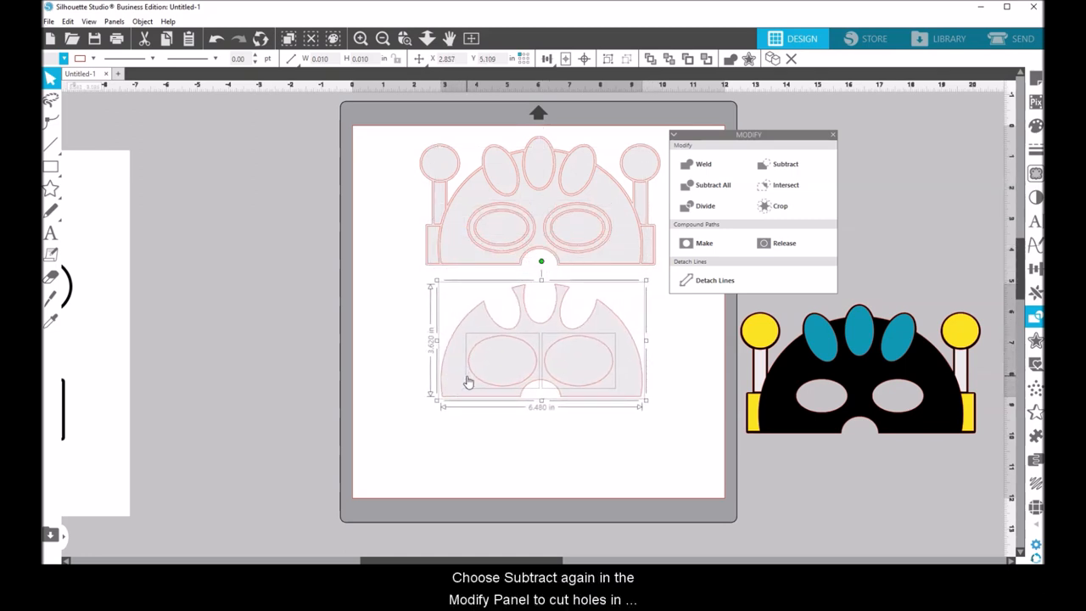
pyautogui.click(785, 164)
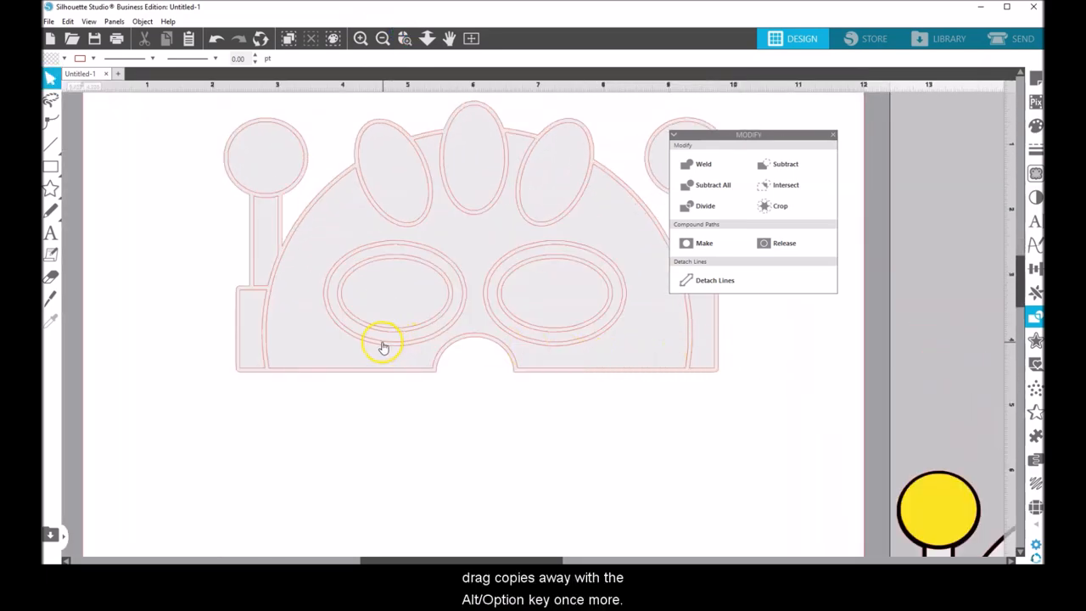
# - Copy the eye ring outlines below the design to form two separate ring pieces
pyautogui.click(386, 344)
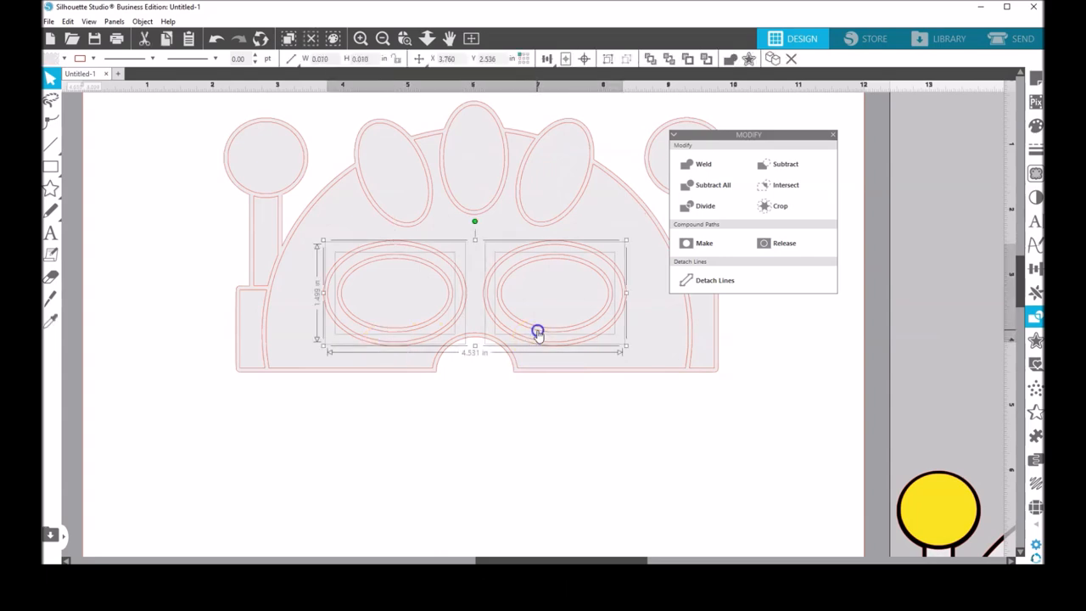
pyautogui.moveTo(537, 331); pyautogui.dragTo(532, 495)
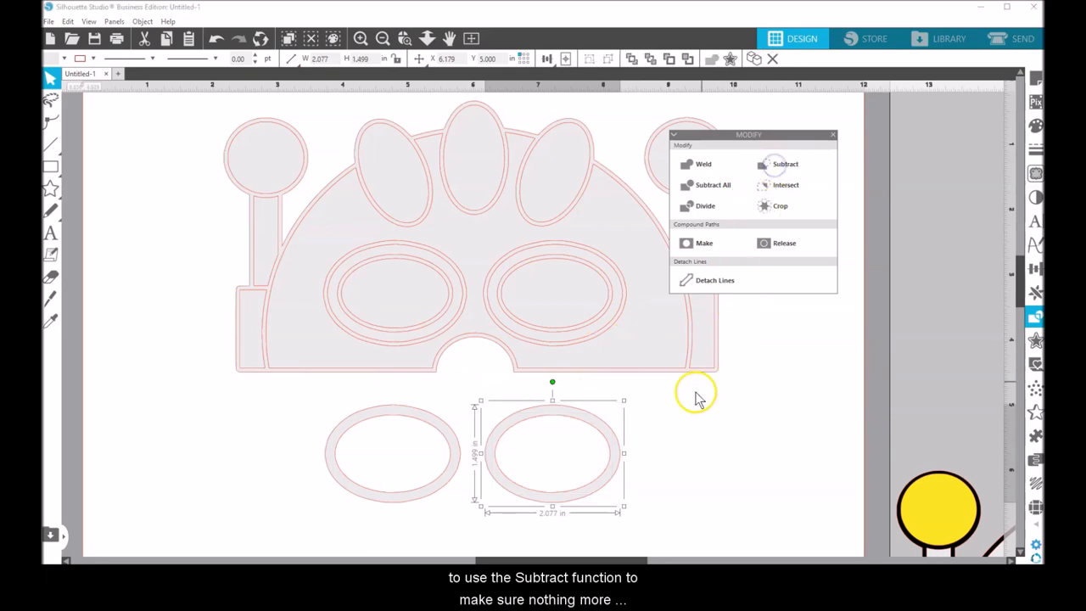
pyautogui.moveTo(611, 269)
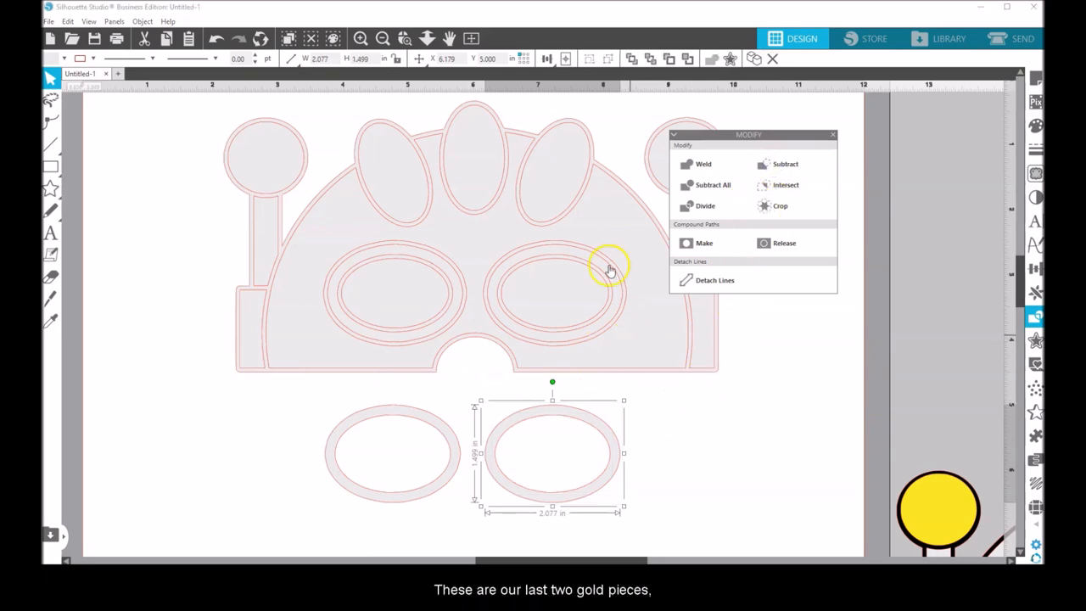
pyautogui.click(471, 38)
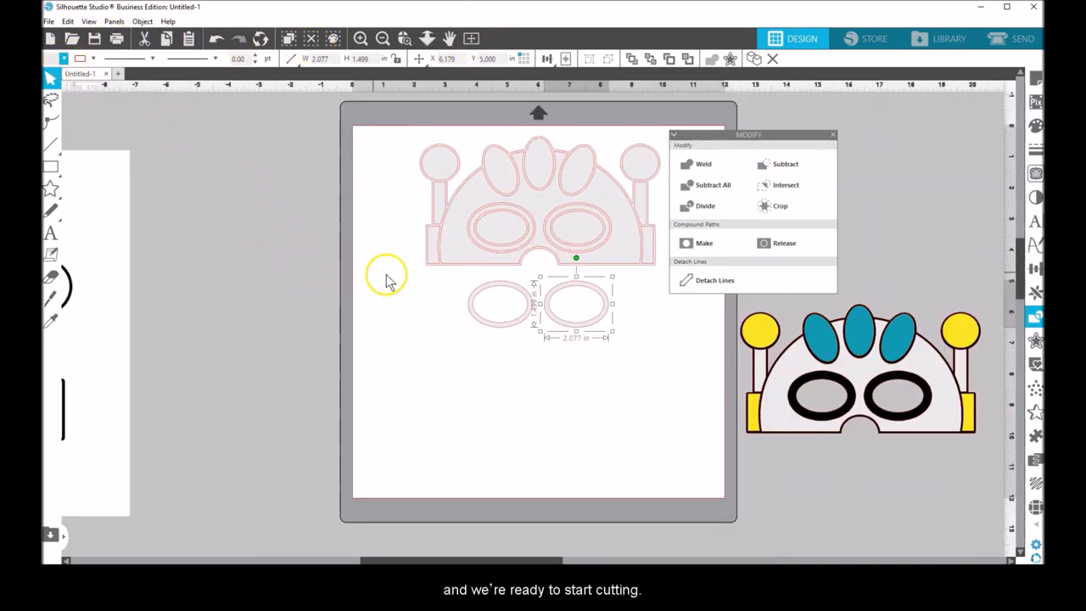
# - Move the colored mask, turn on the mat grid with G, and select the yellow pieces
pyautogui.click(79, 59)
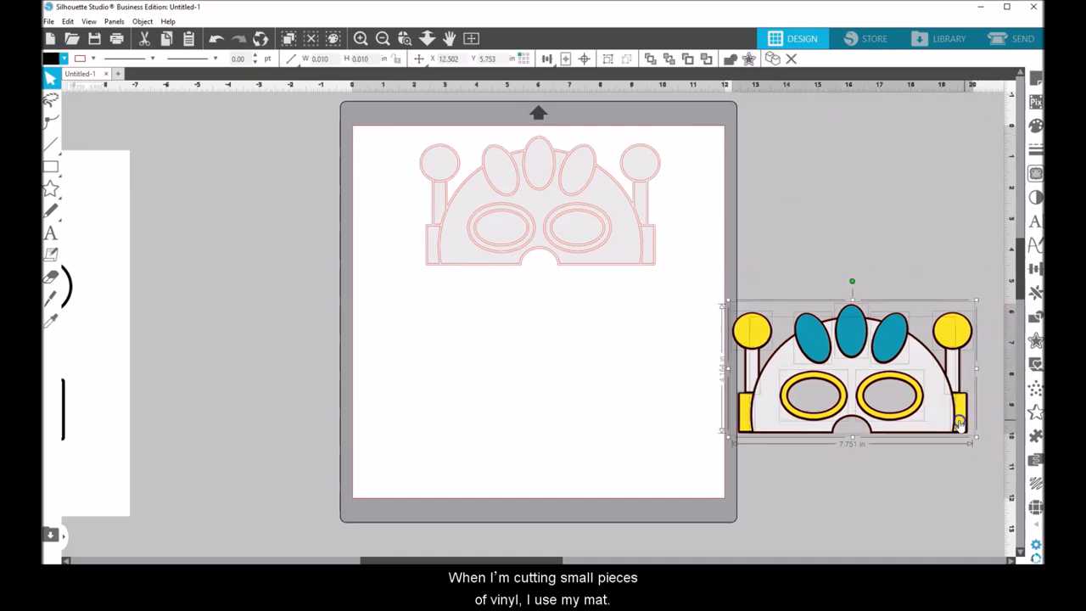
pyautogui.moveTo(852, 369); pyautogui.dragTo(539, 357)
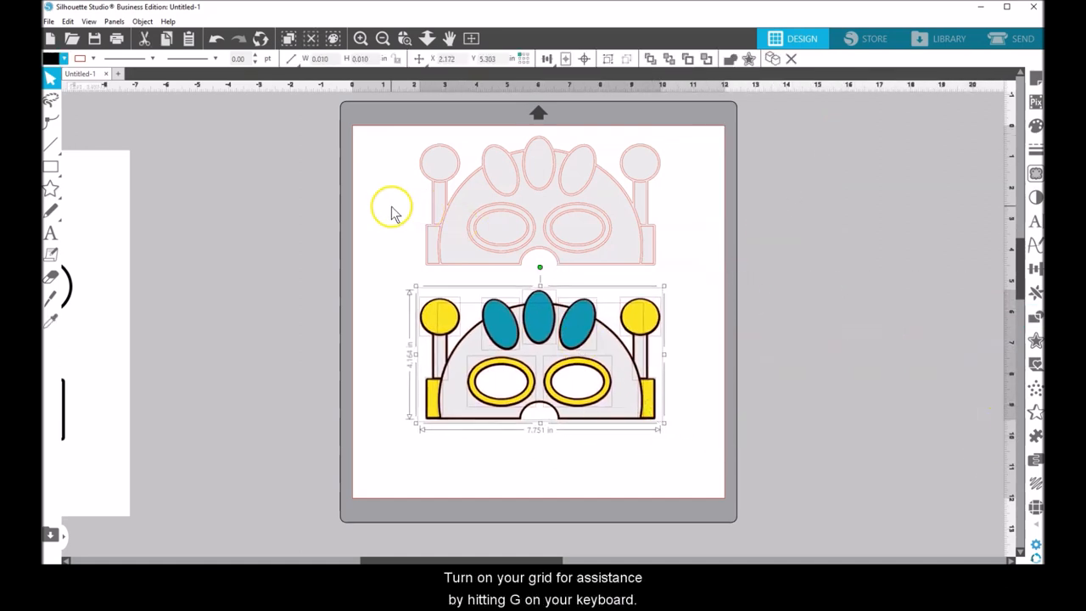
pyautogui.press('g')
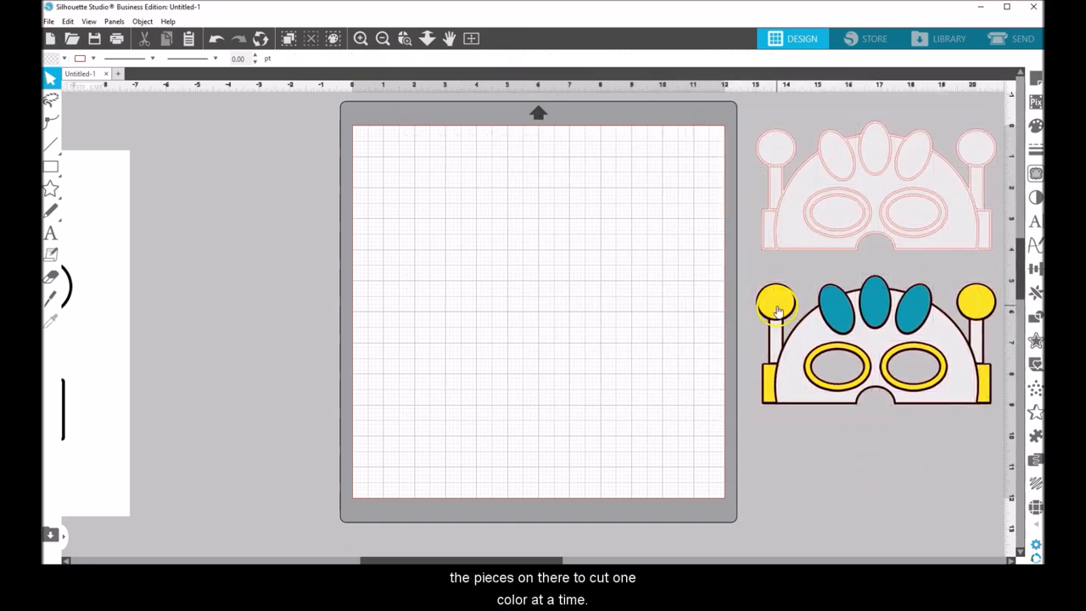
pyautogui.click(891, 356)
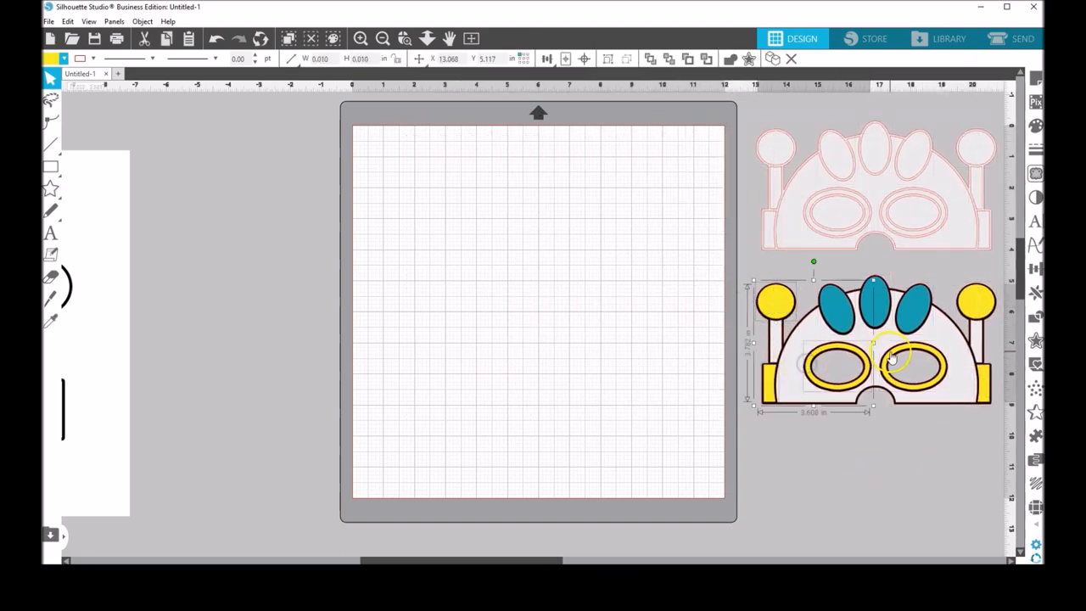